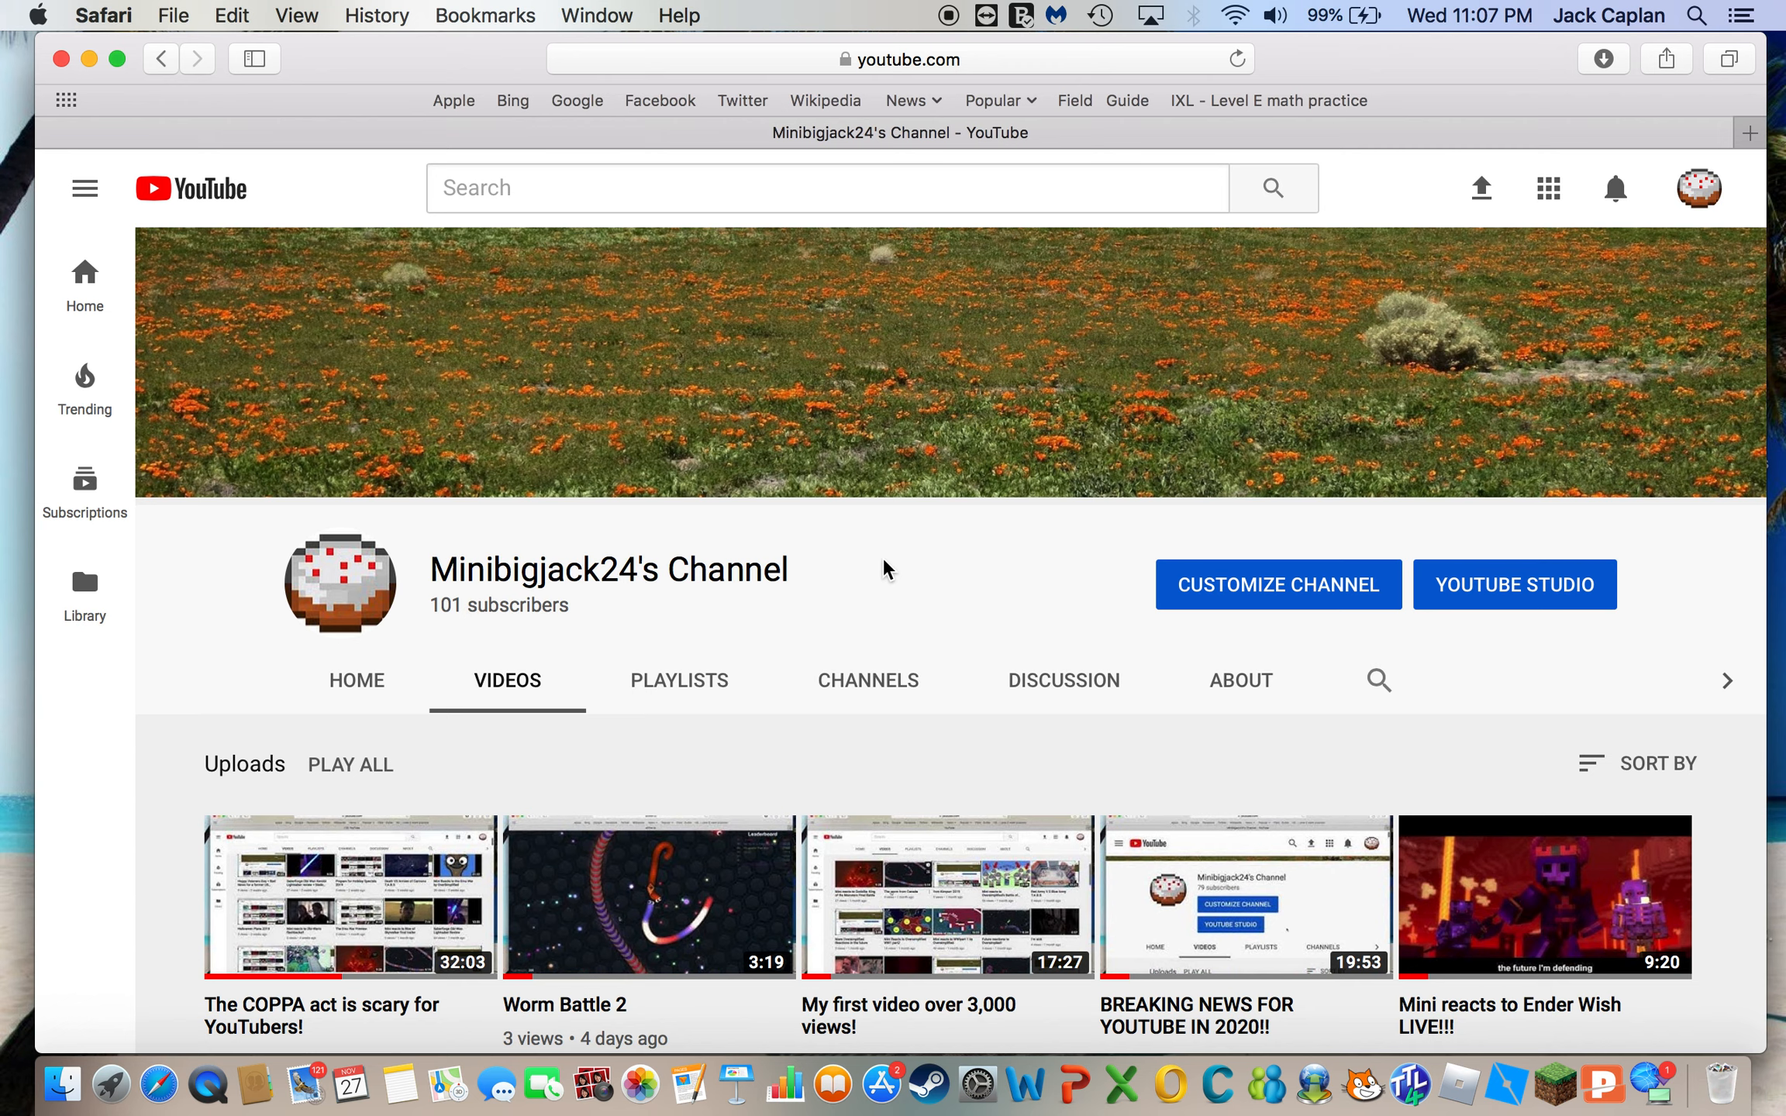
pyautogui.moveTo(949, 16)
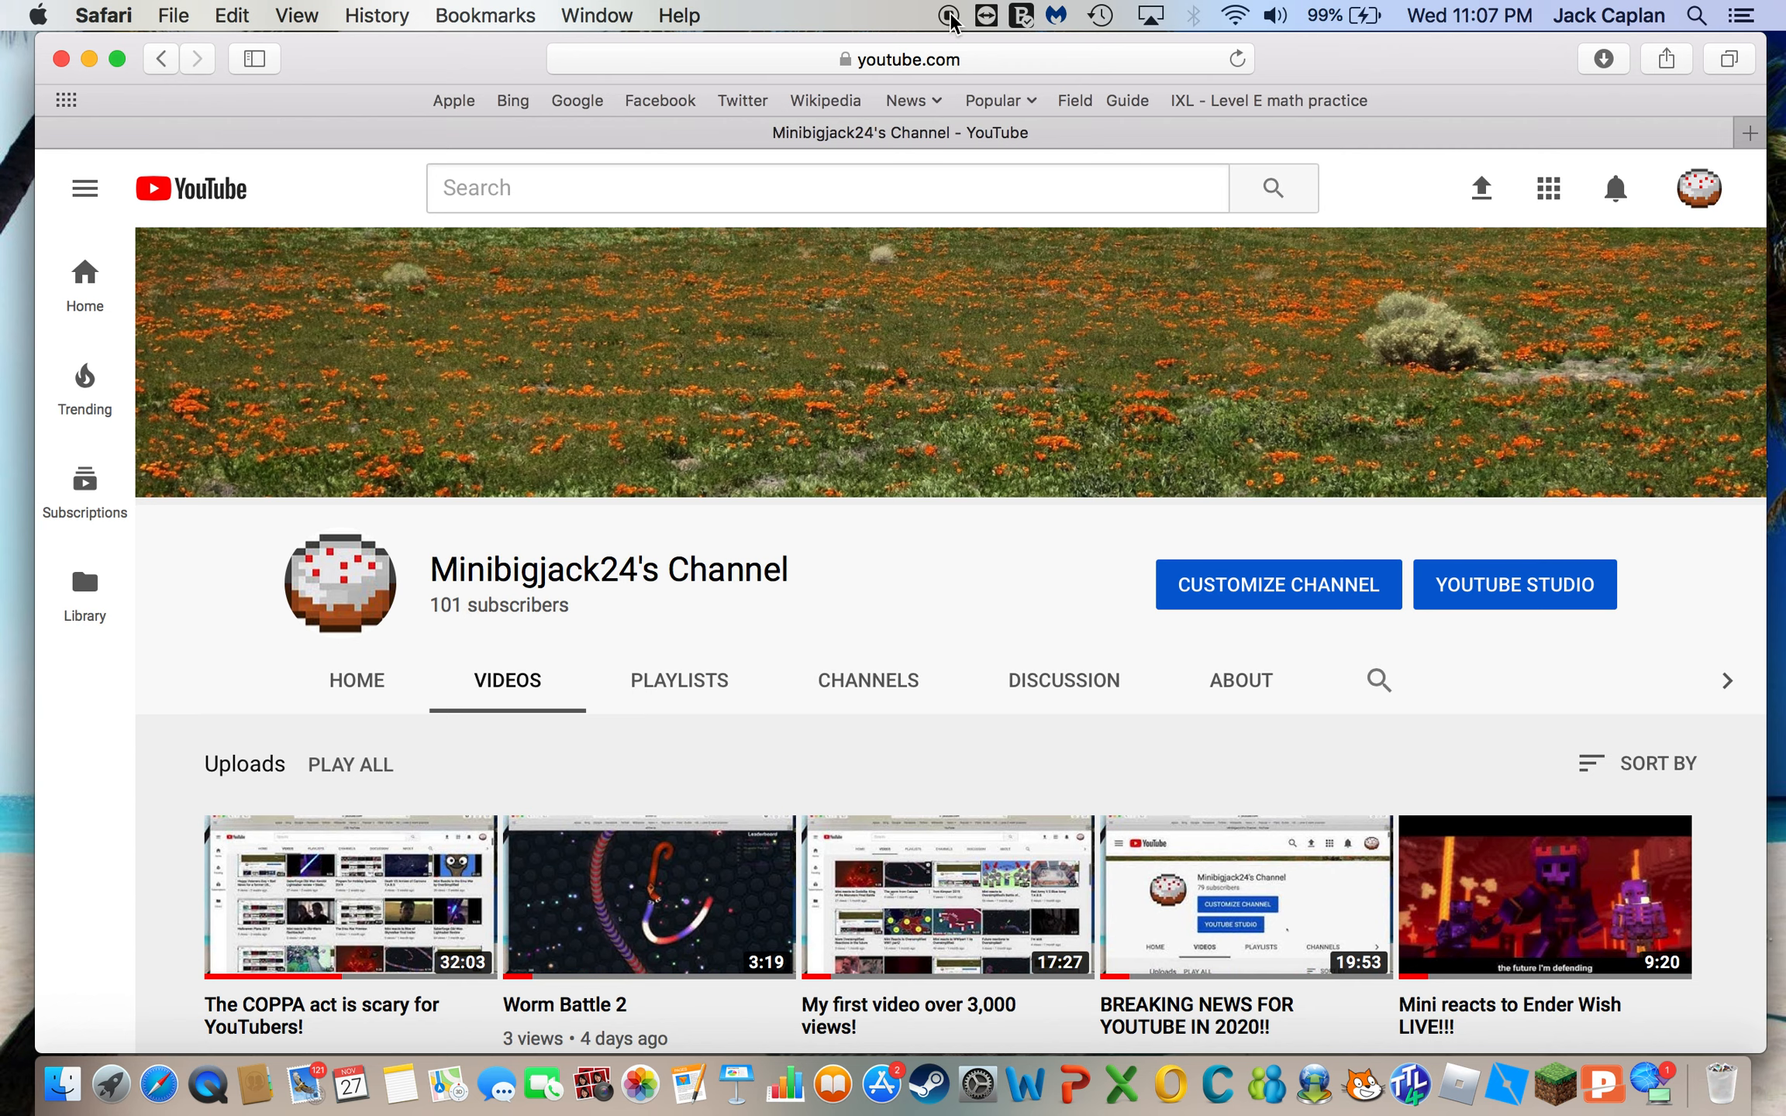